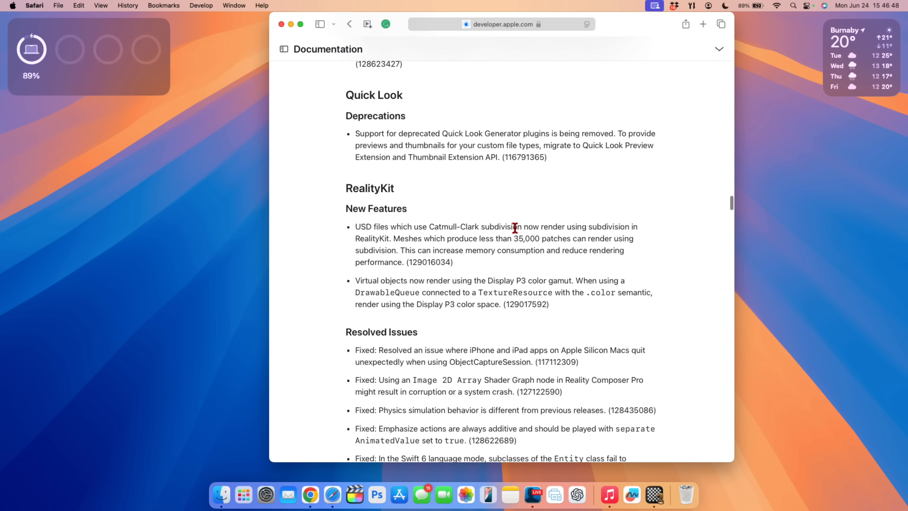
scroll("up", 3)
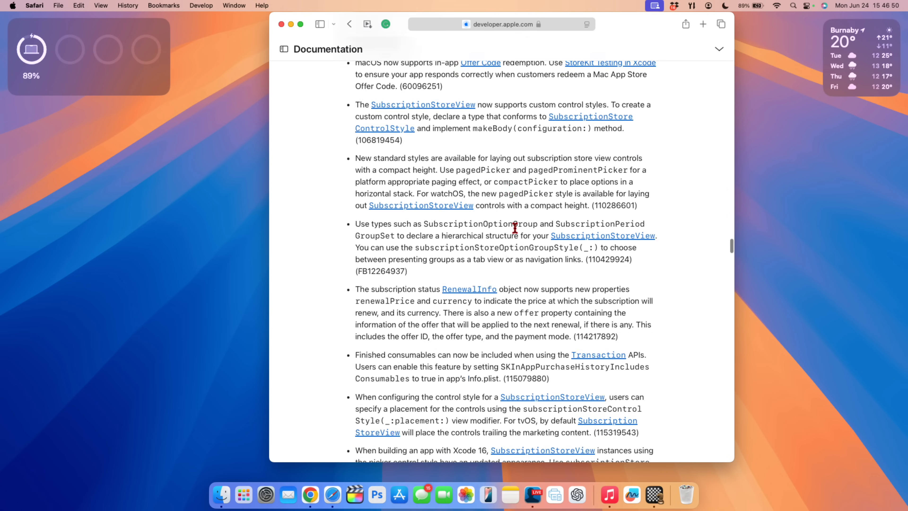
scroll("down", 3)
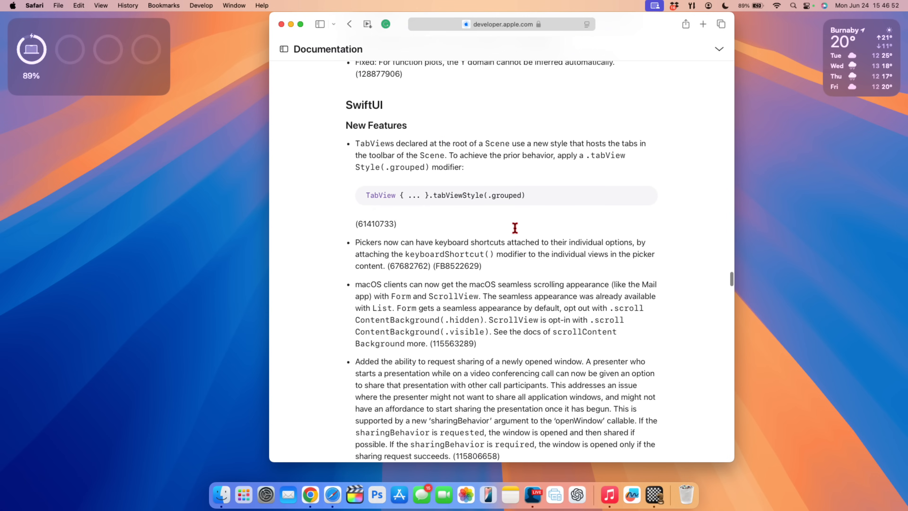
scroll("down", 3)
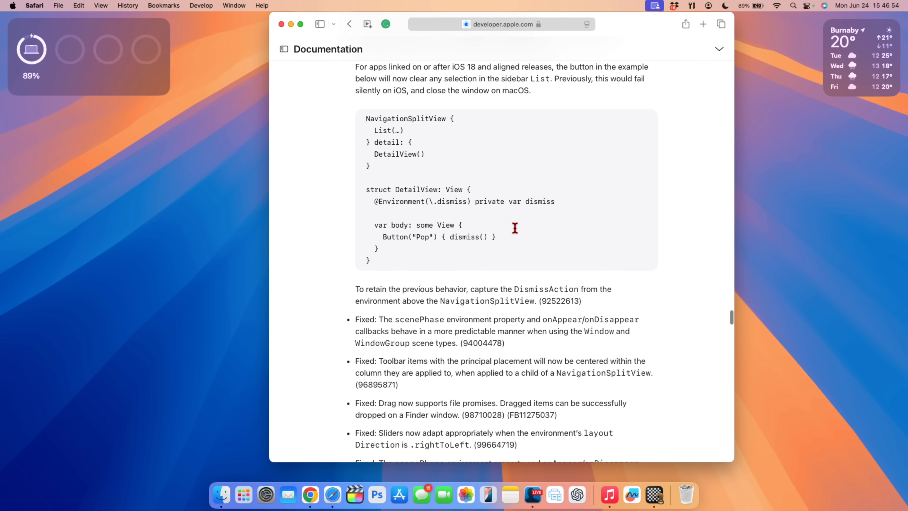
scroll("down", 3)
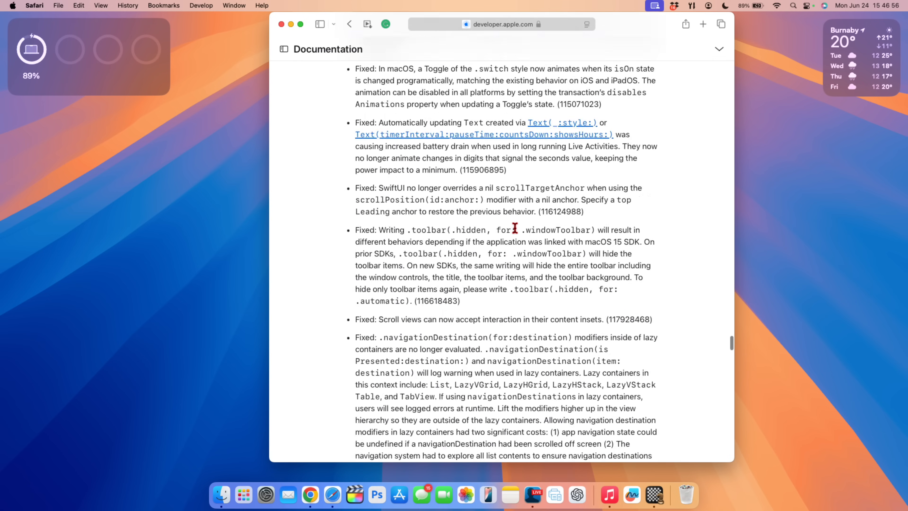
scroll("down", 3)
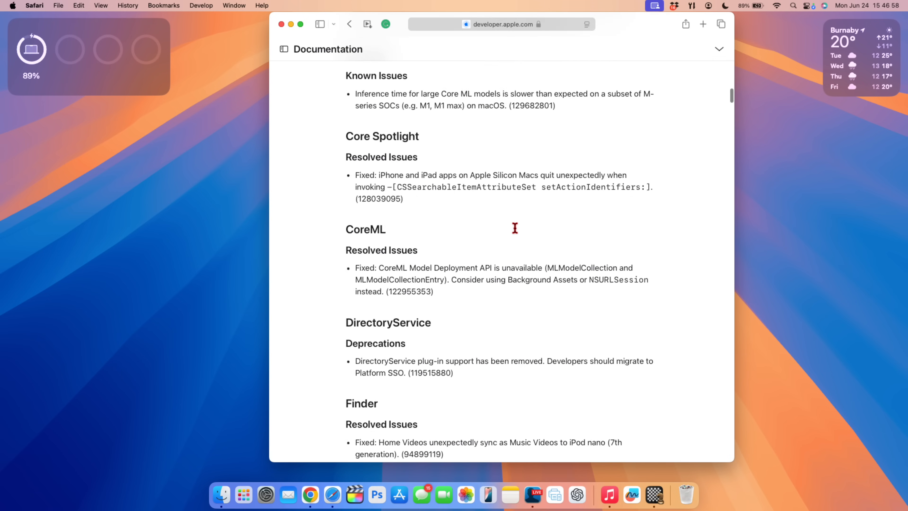
scroll("up", 3)
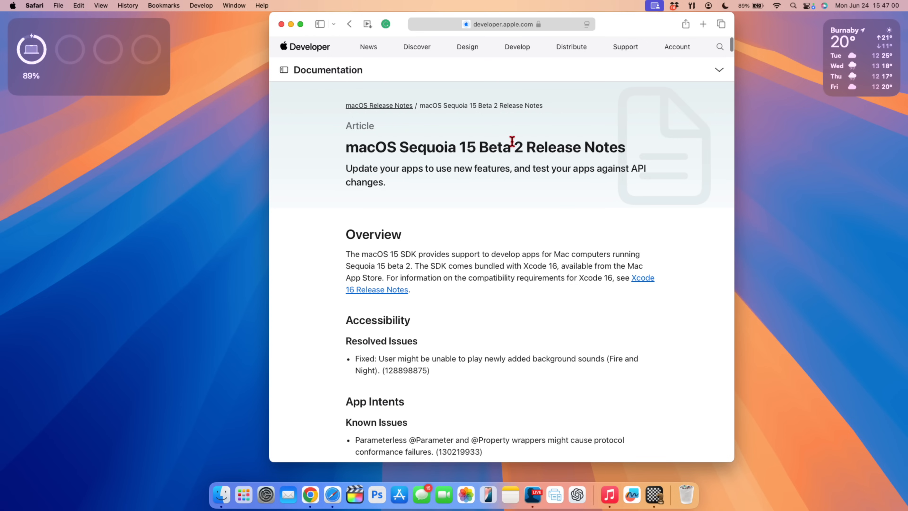
mouse_move(509, 246)
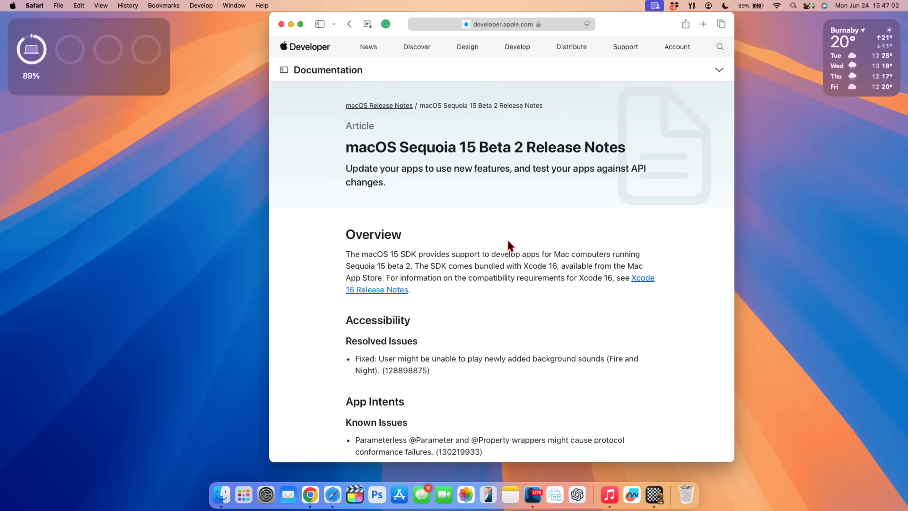